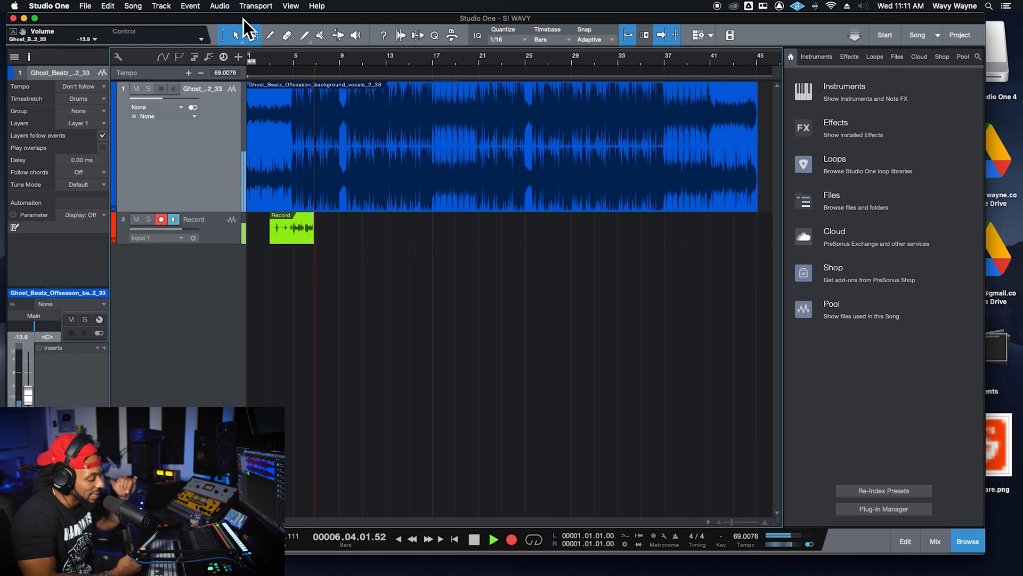
Stop the vocal take and park the playhead just before the mistaken phrase at bar 4, beat 4
left_click(473, 539)
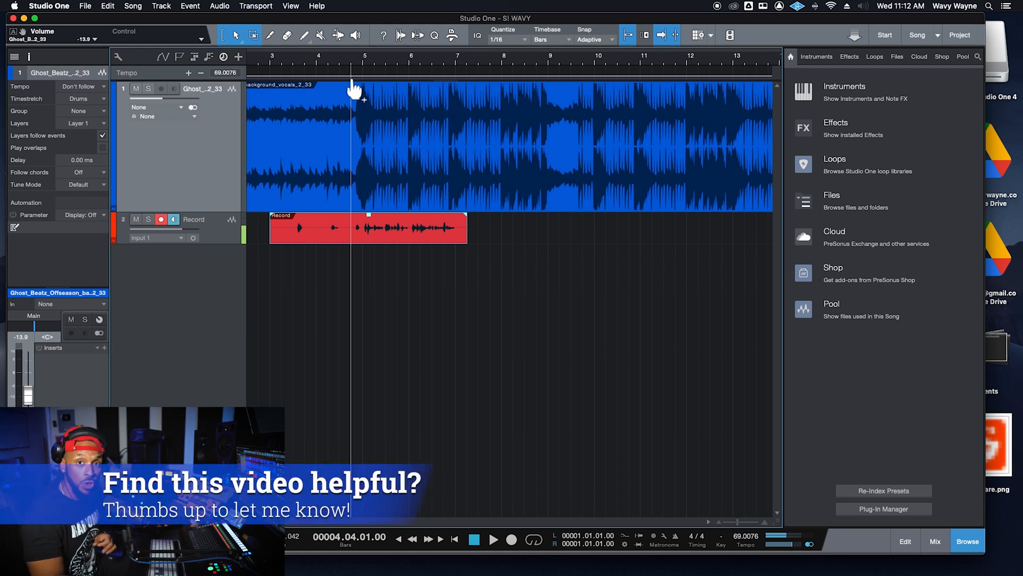
mouse_move(127, 40)
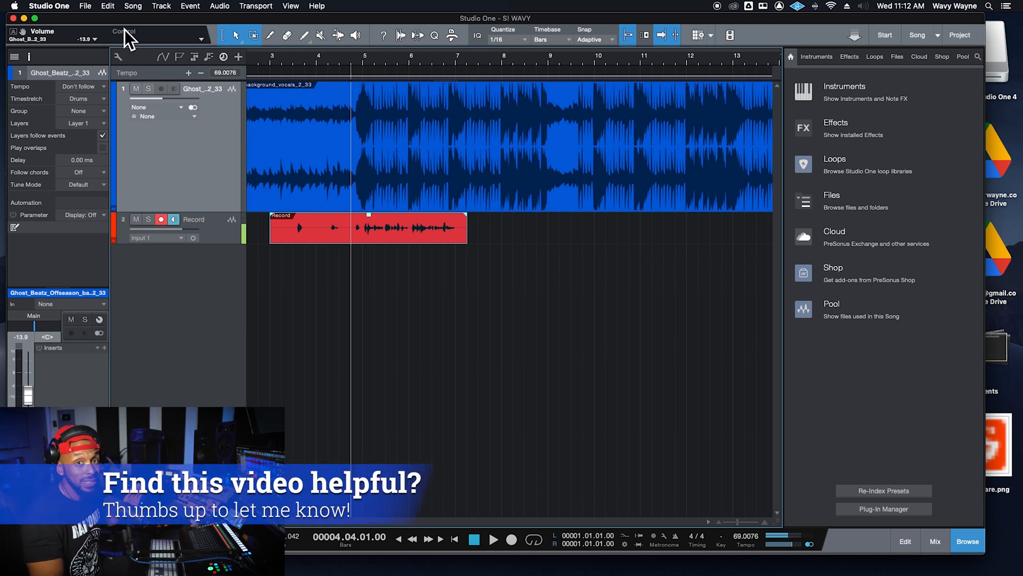
Bring up Preferences on the Keyboard Shortcuts tab from the Studio One menu
left_click(48, 7)
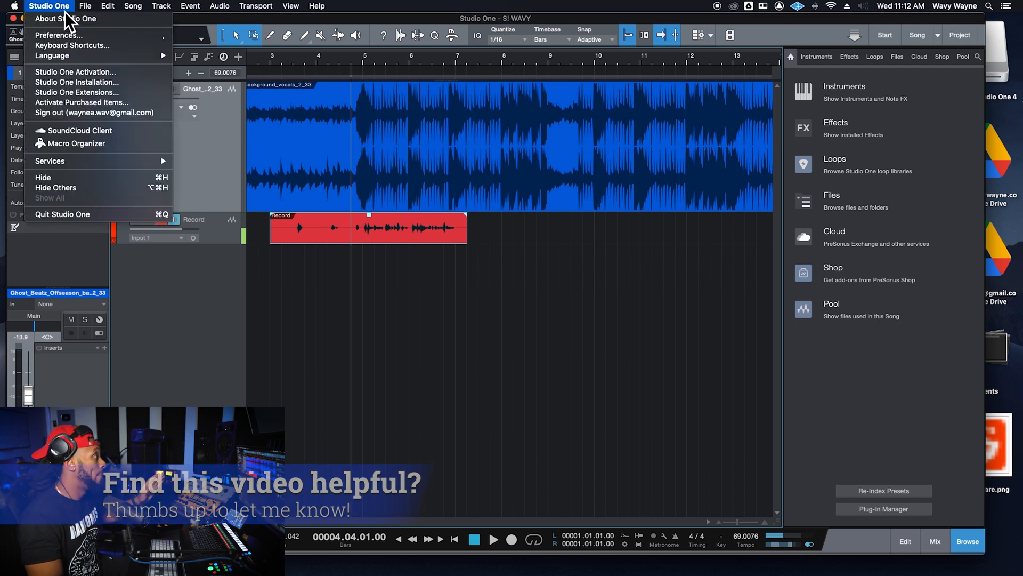
mouse_move(71, 35)
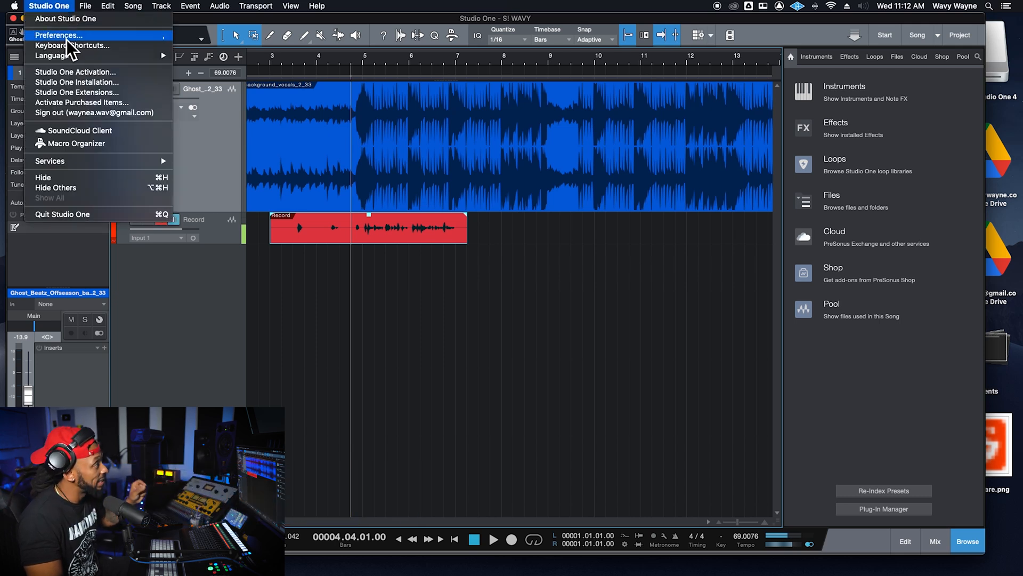
left_click(59, 35)
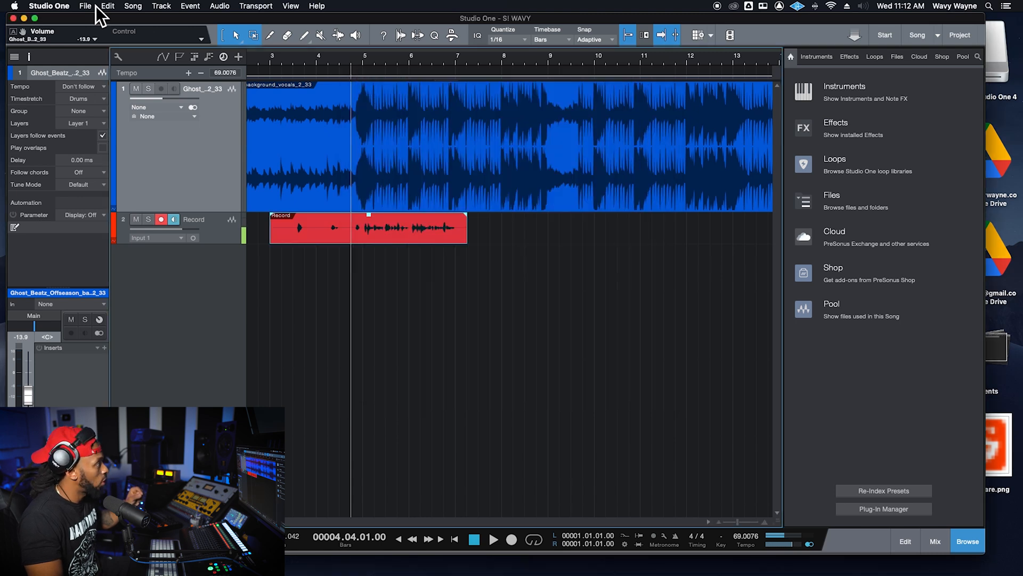
left_click(49, 6)
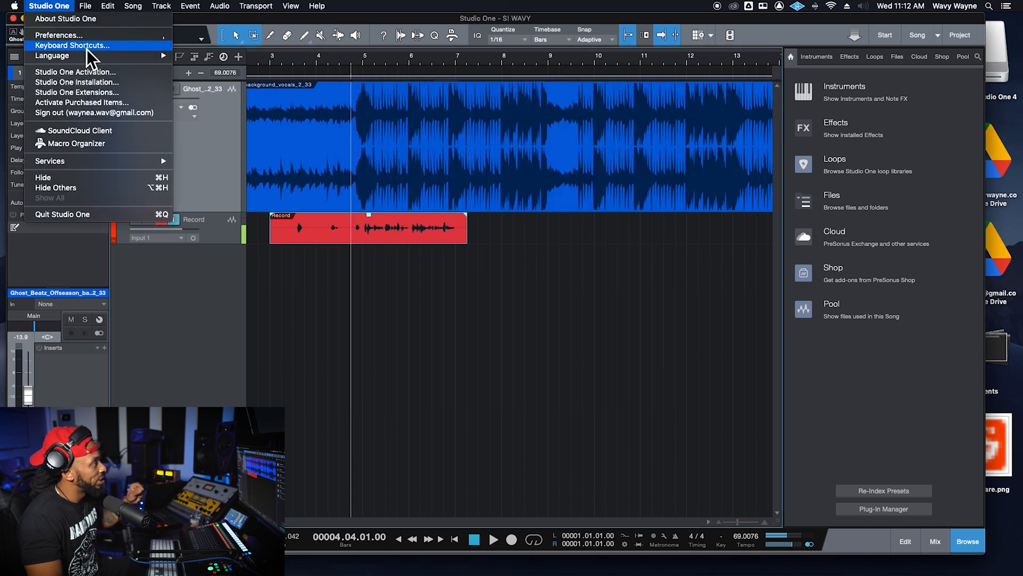
left_click(73, 45)
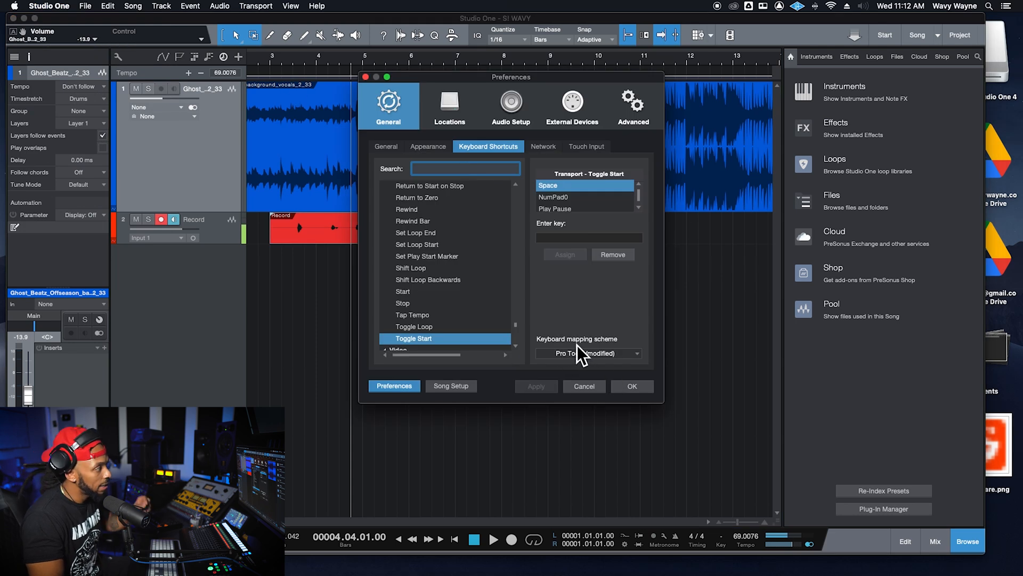
mouse_move(577, 372)
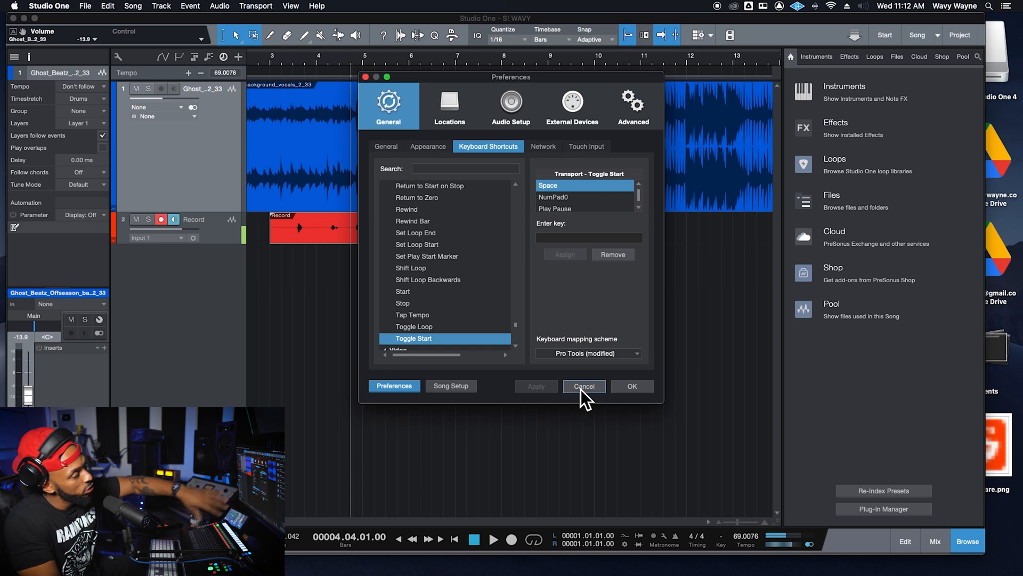
Review the modified Pro Tools mapping scheme and leave the preferences unchanged
left_click(583, 386)
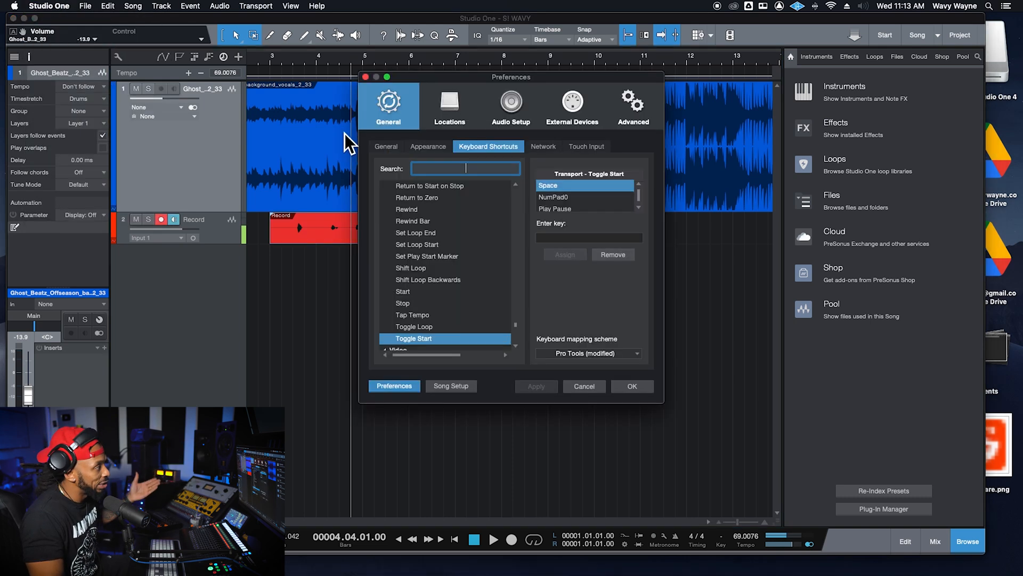
left_click(583, 385)
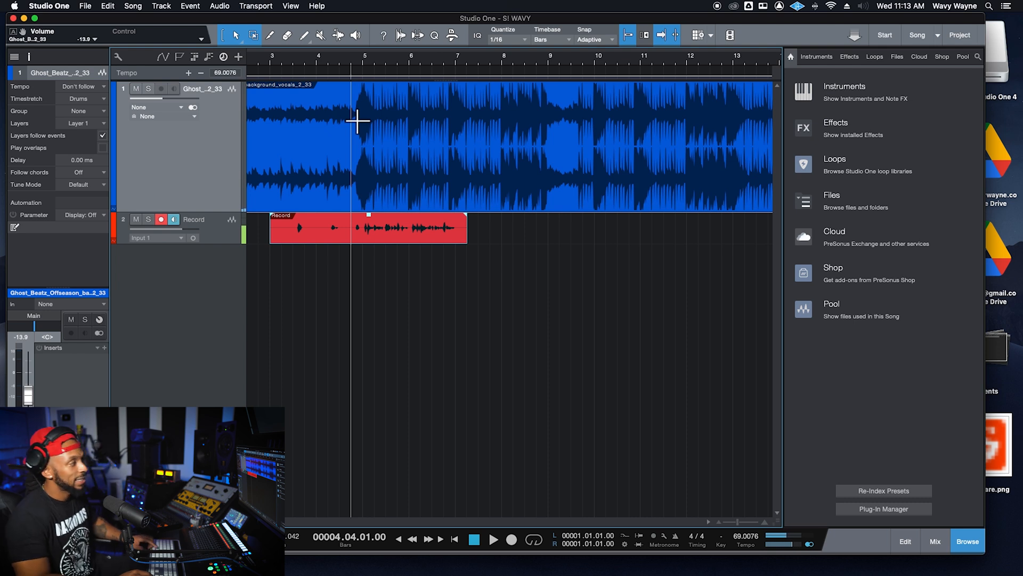
Manually punch in a short replacement vocal take over the end of the mistaken phrase
left_click(493, 539)
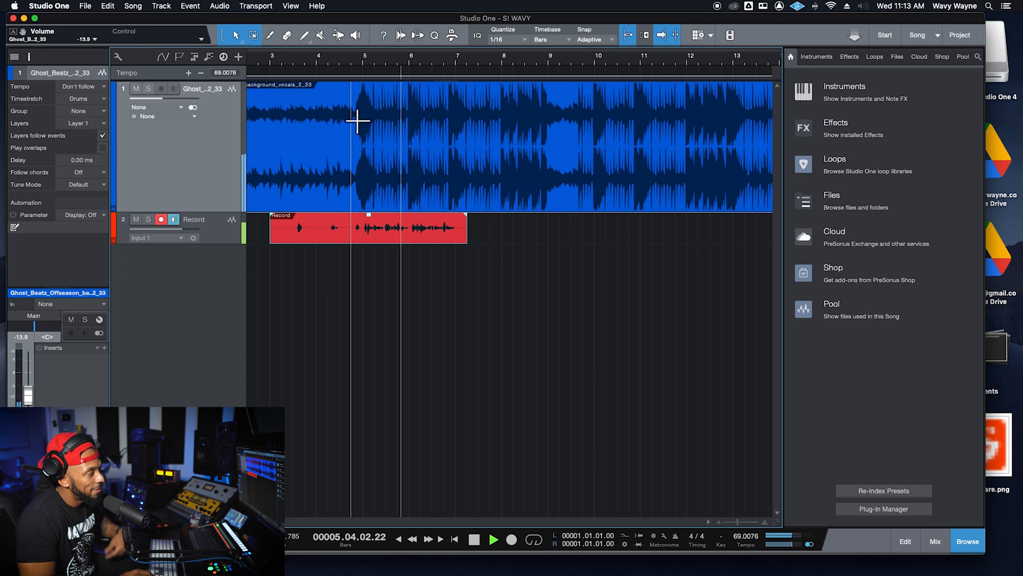
left_click(511, 539)
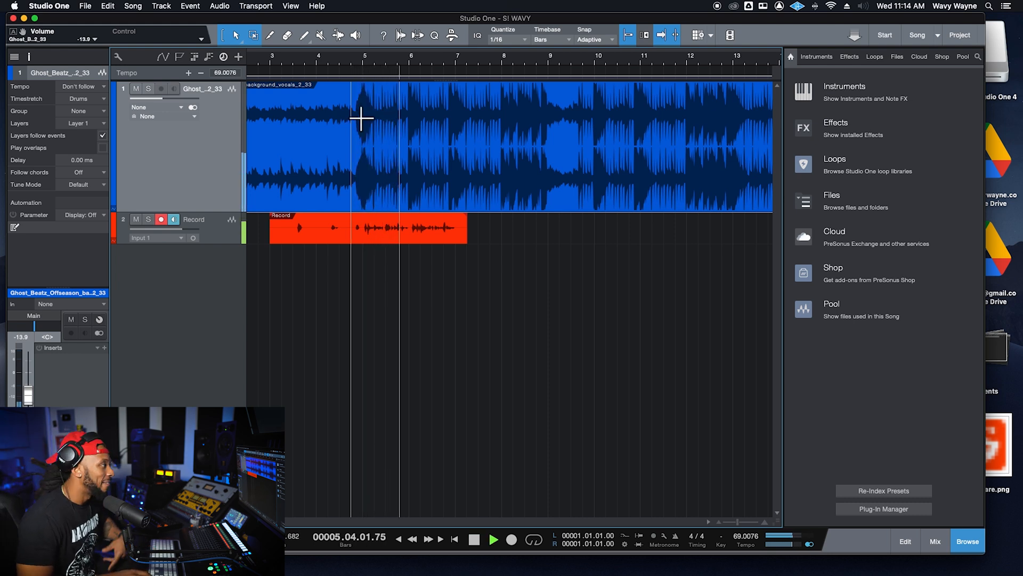
left_click(494, 539)
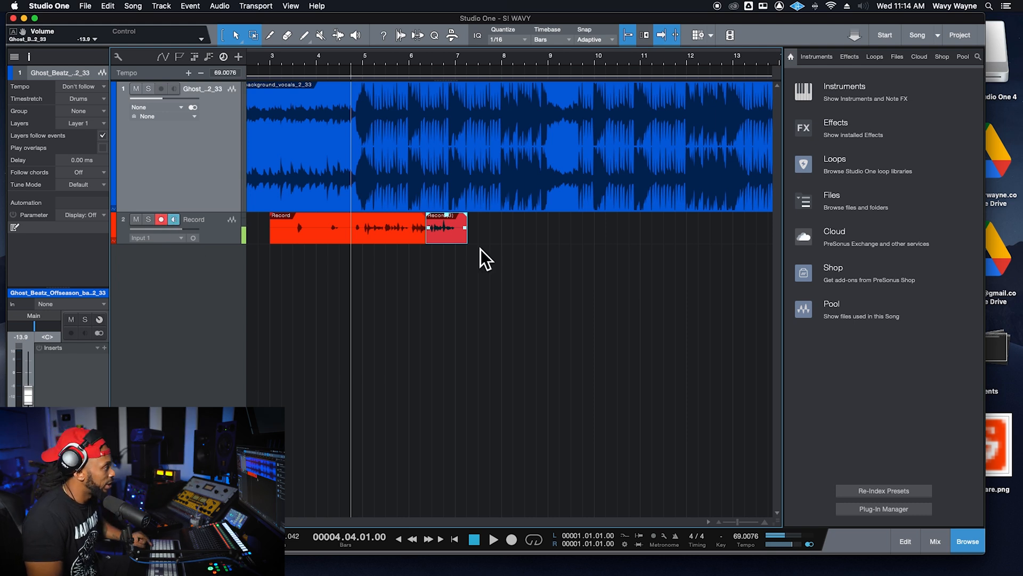
mouse_move(365, 228)
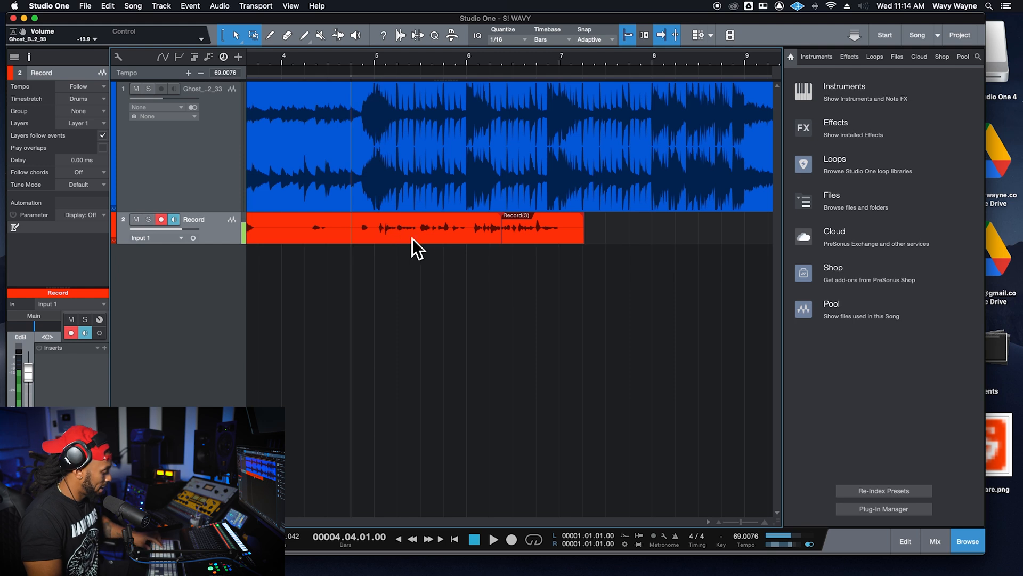
Run playback again to punch in another replacement take over the phrase
left_click(493, 539)
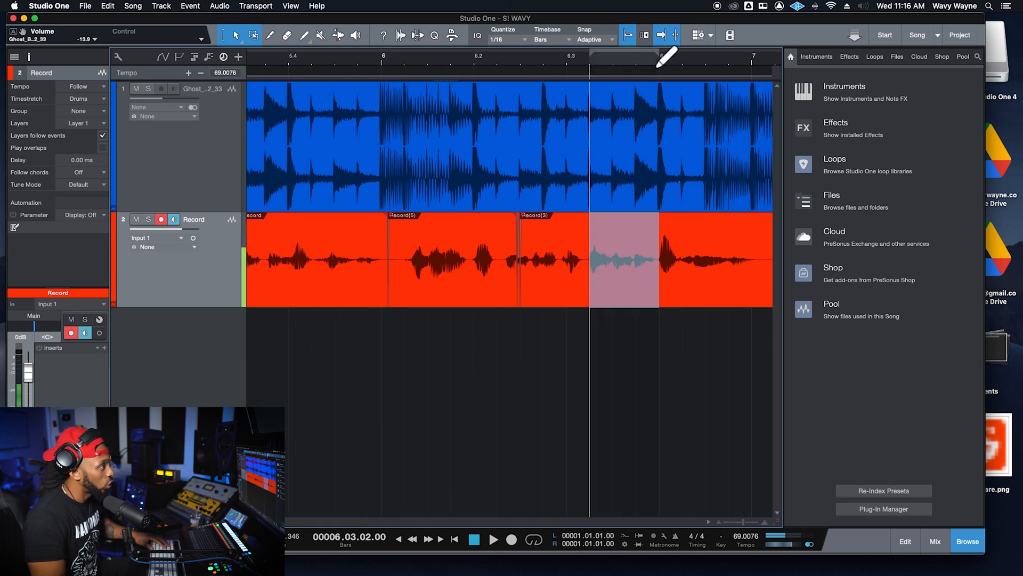
Set the punch range over bar 6 in the ruler and record an automatic punch-in take there
right_click(643, 58)
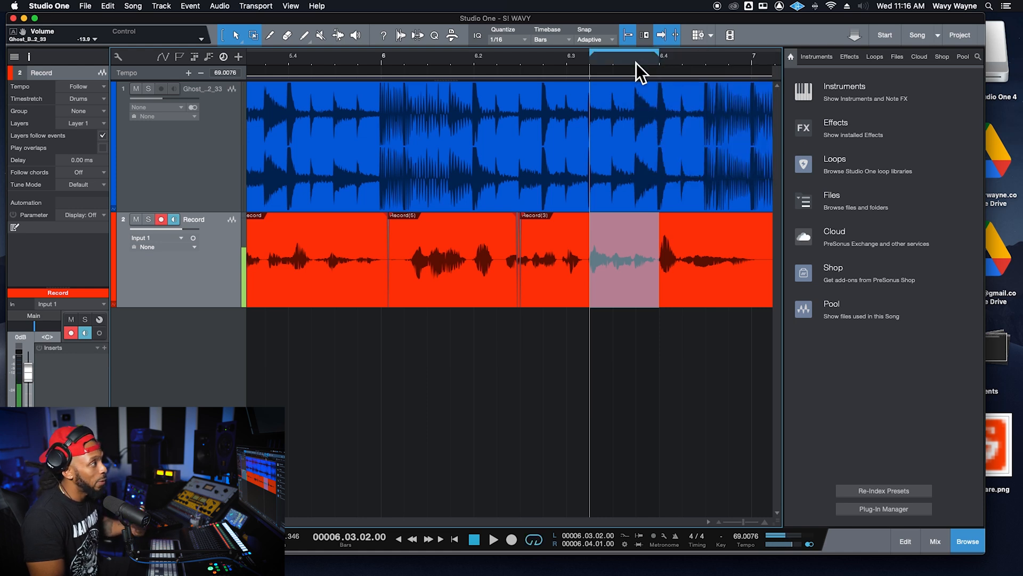
mouse_move(618, 68)
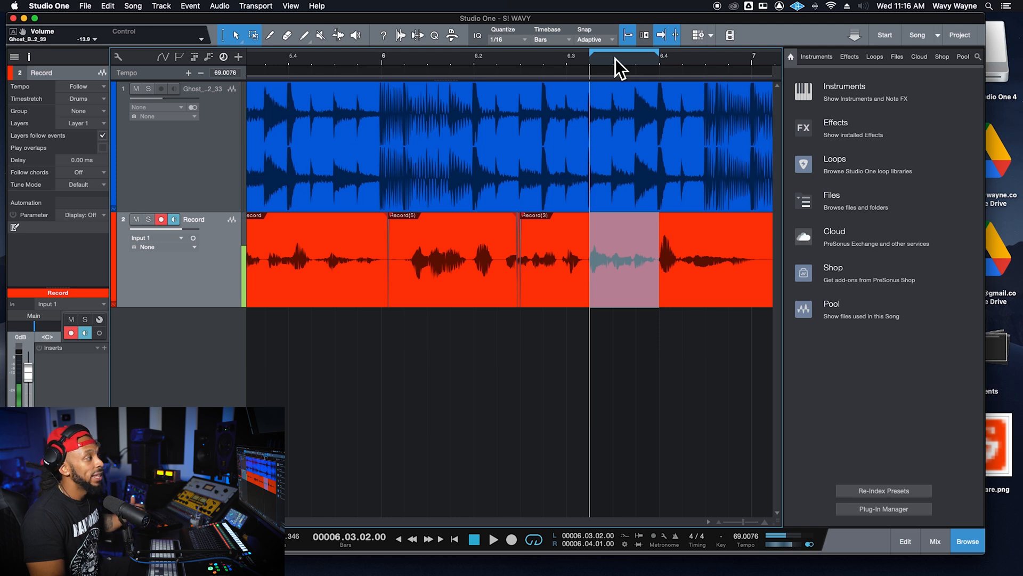
left_click(494, 539)
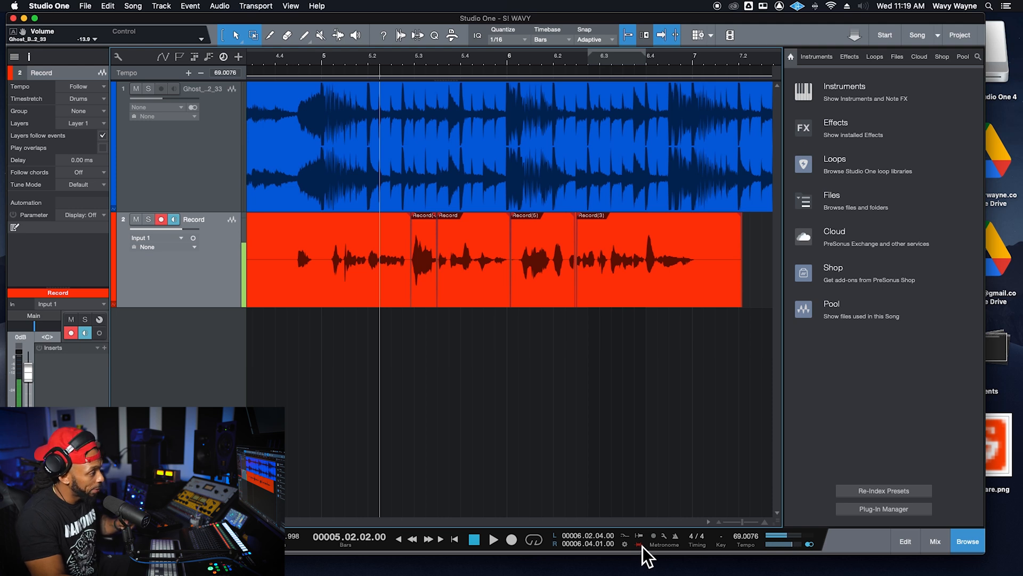
mouse_move(639, 543)
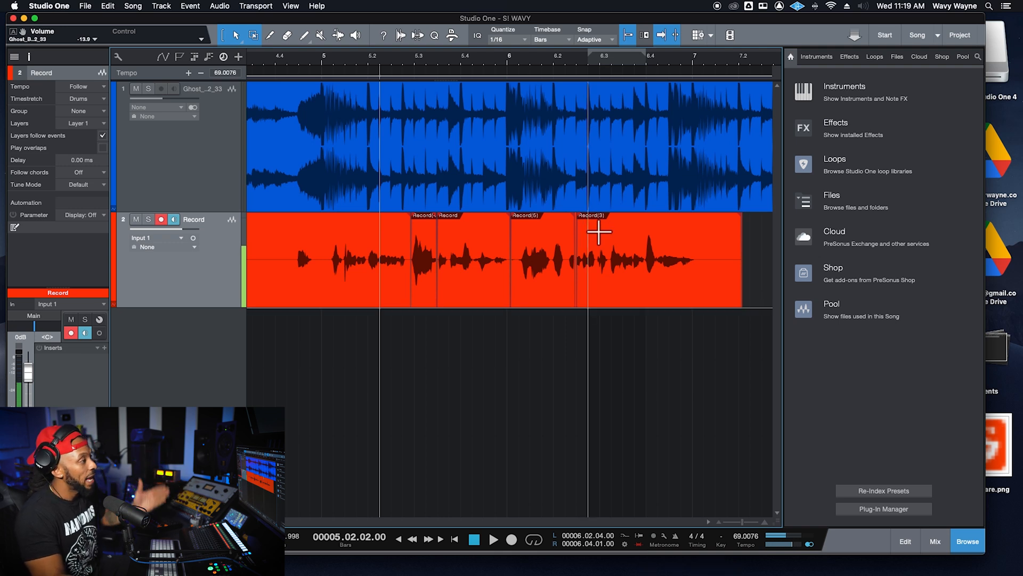
mouse_move(656, 240)
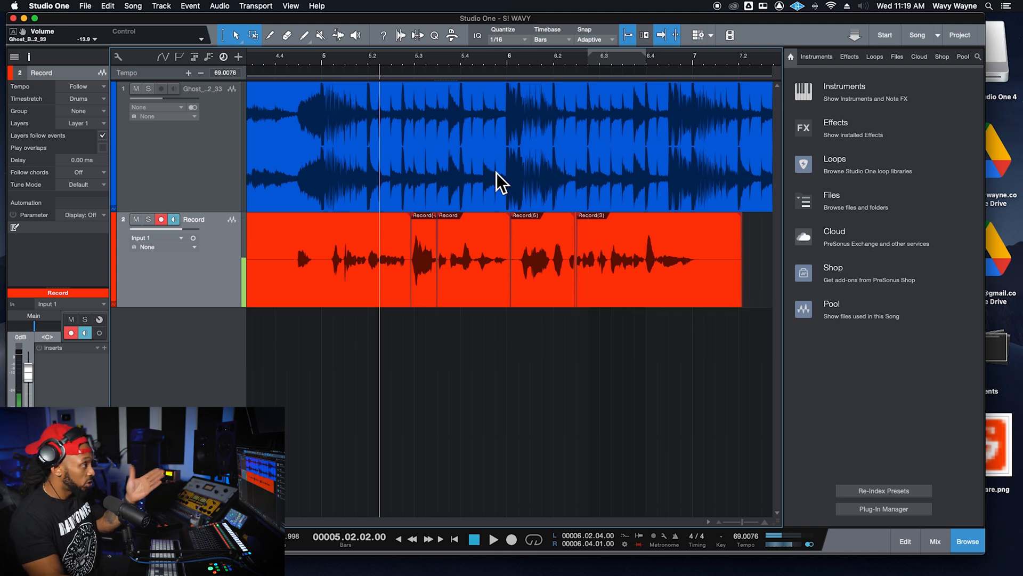
mouse_move(492, 221)
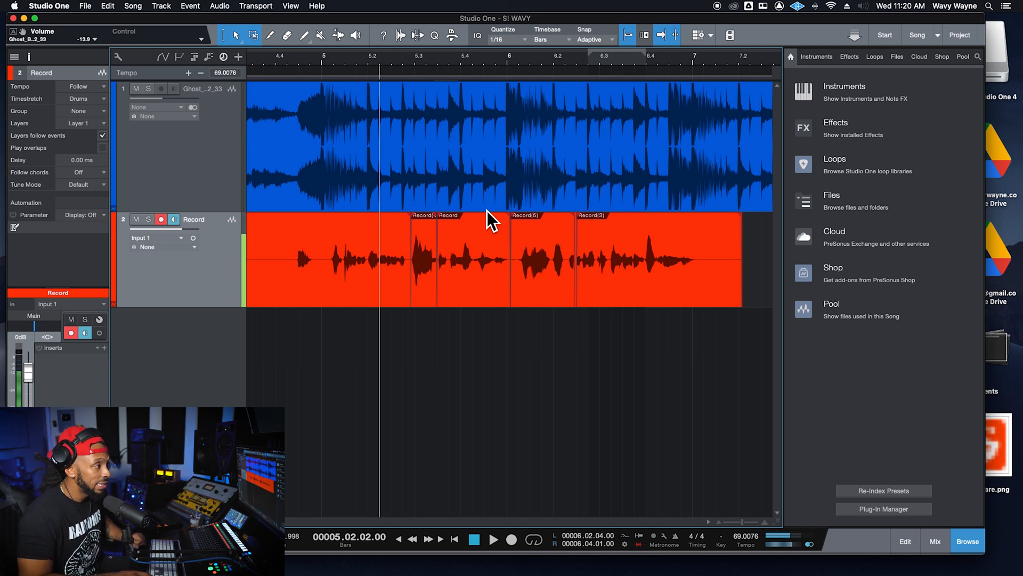
Play from bar 5 through the patched vocal phrase against the beat
left_click(493, 540)
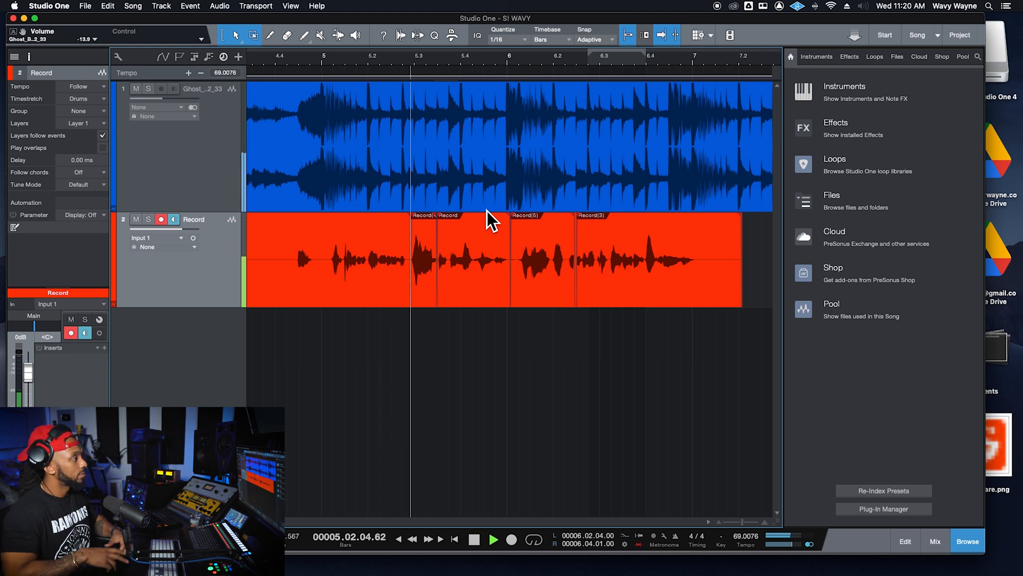